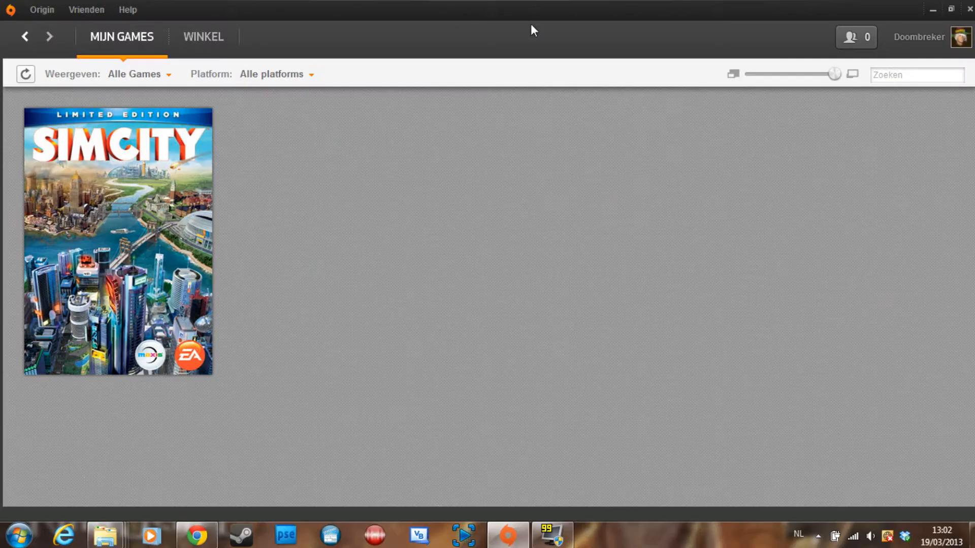
pyautogui.moveTo(678, 285)
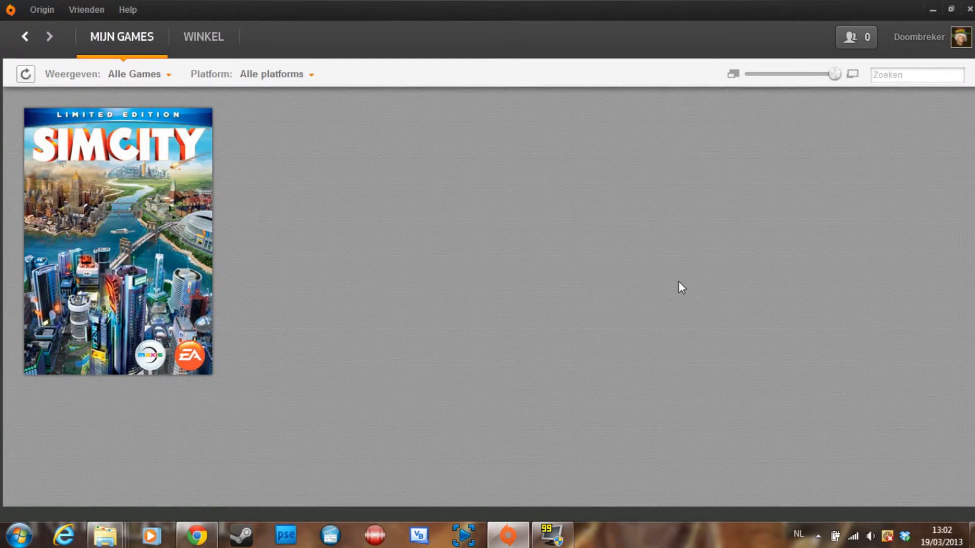